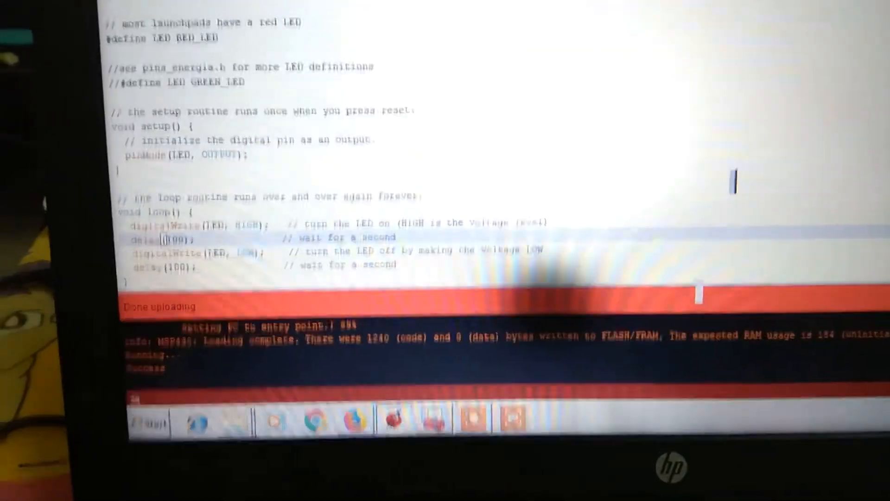
Scroll through the MSP430F5529 LaunchPad pin map showing the J1–J4 header assignments.
{"action": "scroll", "scroll_direction": "up", "scroll_amount": 3}
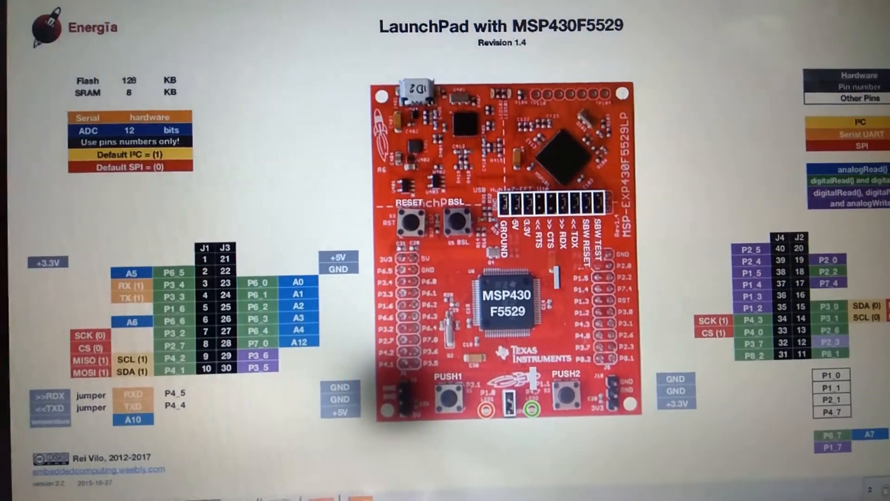
{"action": "scroll", "scroll_direction": "down", "scroll_amount": 3}
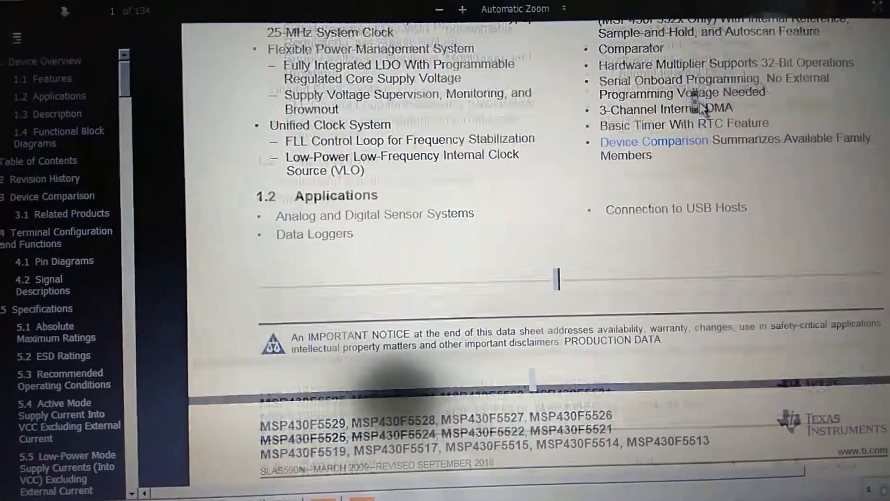
Scroll the MSP430F552x datasheet up to the Device Overview features list.
{"action": "scroll", "scroll_direction": "up", "scroll_amount": 3}
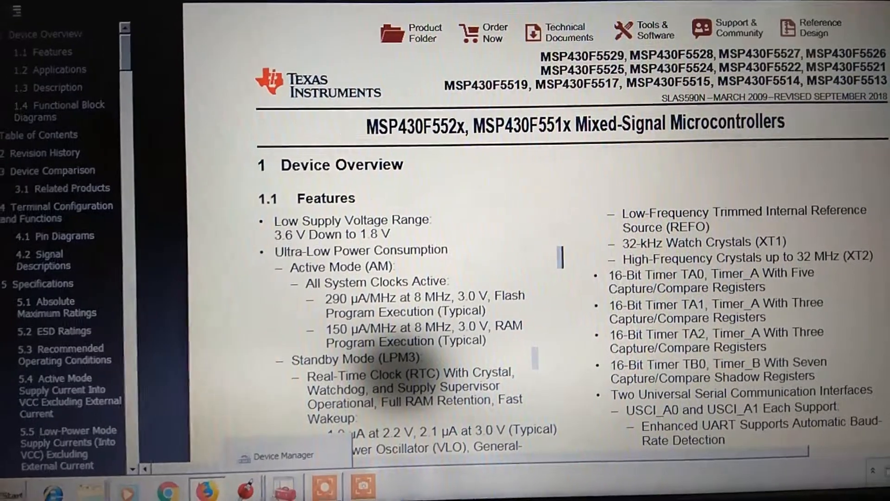
{"action": "mouse_move", "coordinate": [250, 486]}
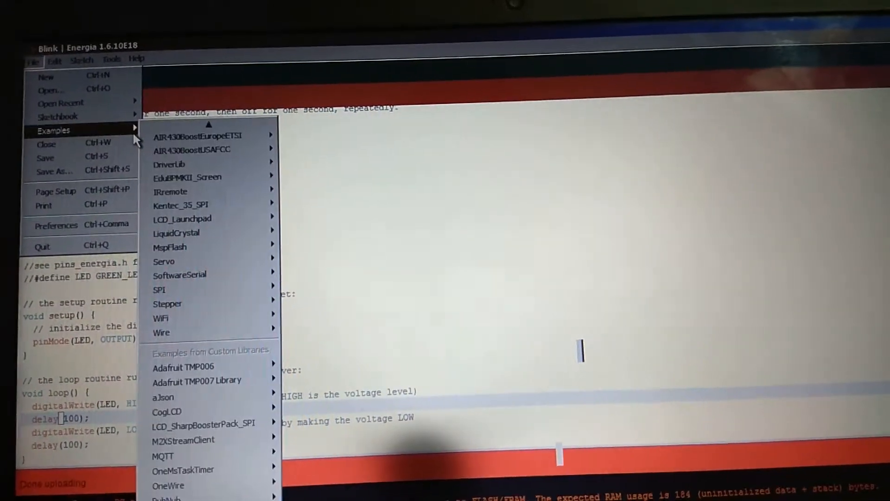
In Energia, show the File > Examples list with the 09.EducationalBP_MKII submenu.
{"action": "left_click", "coordinate": [199, 251]}
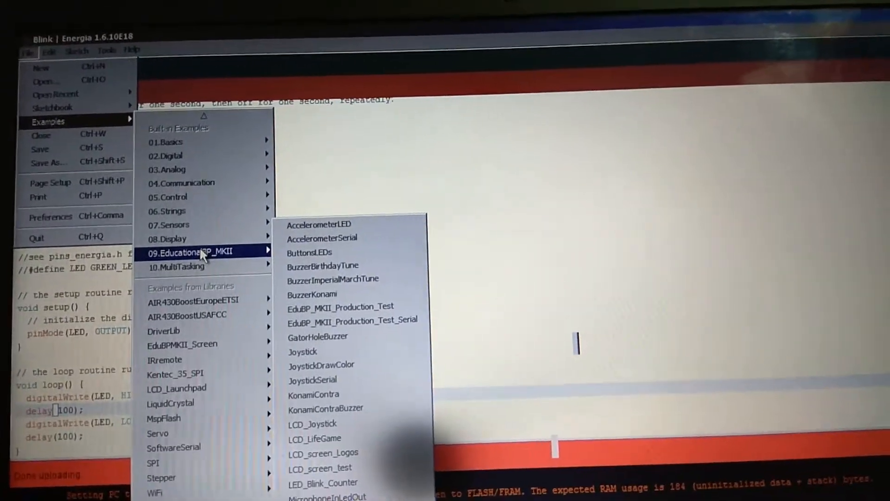